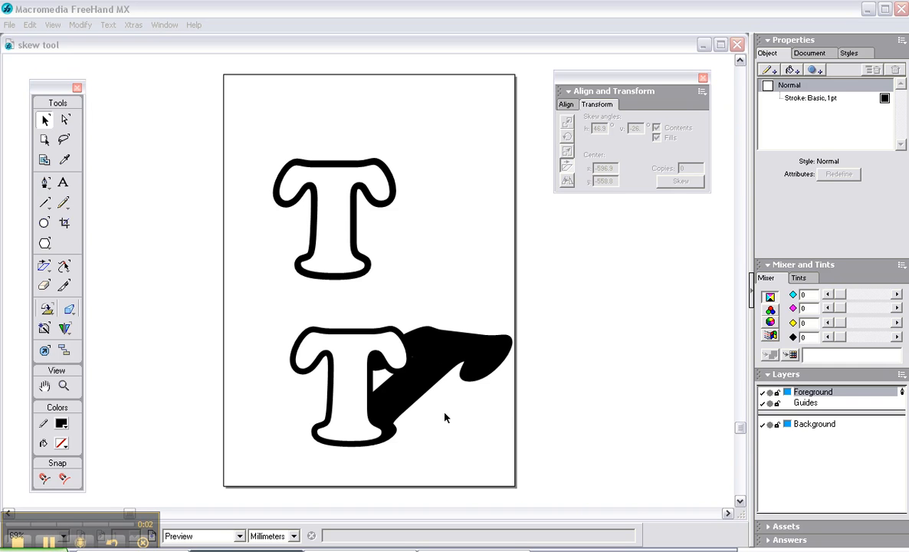
pyautogui.moveTo(395, 402)
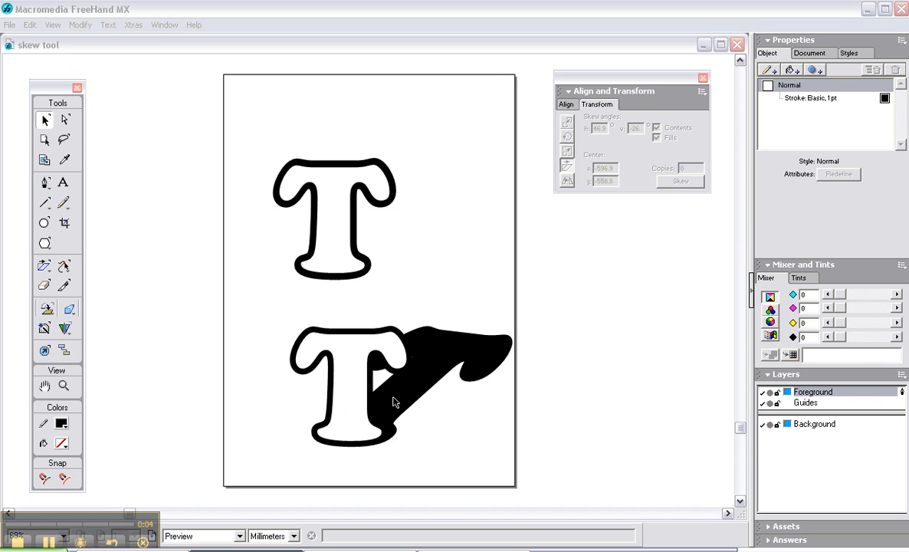
pyautogui.moveTo(334, 166)
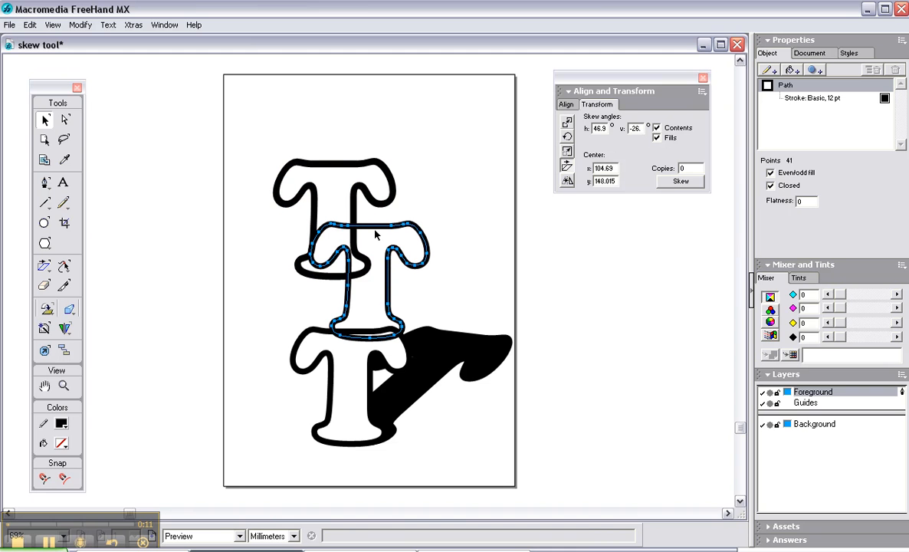
# - Return the outlined T to its spot and activate the Skew tool from the transform flyout
pyautogui.moveTo(376, 233); pyautogui.dragTo(345, 166)
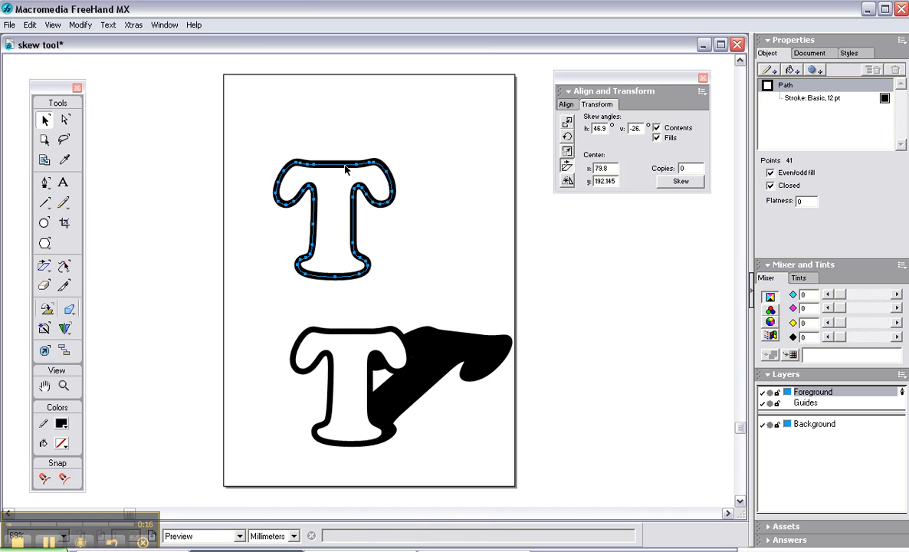
pyautogui.moveTo(299, 236)
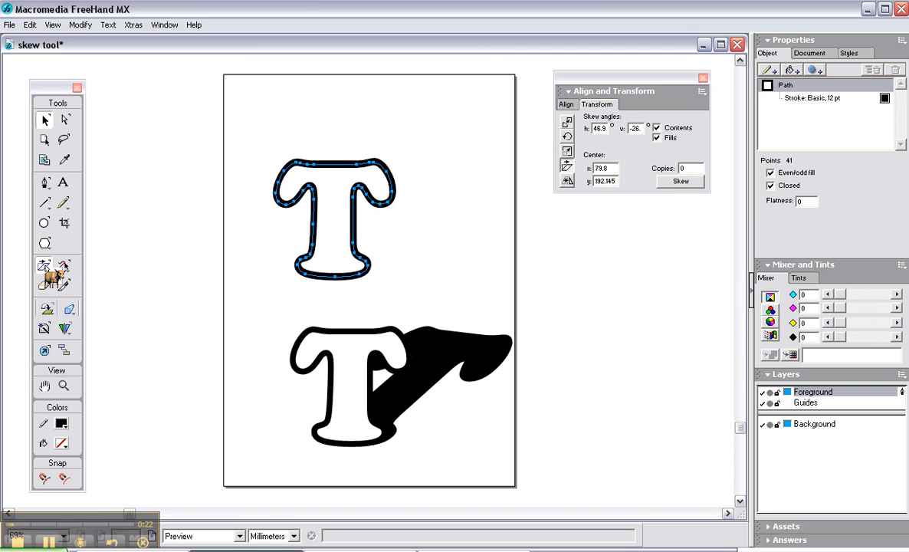
pyautogui.click(43, 263)
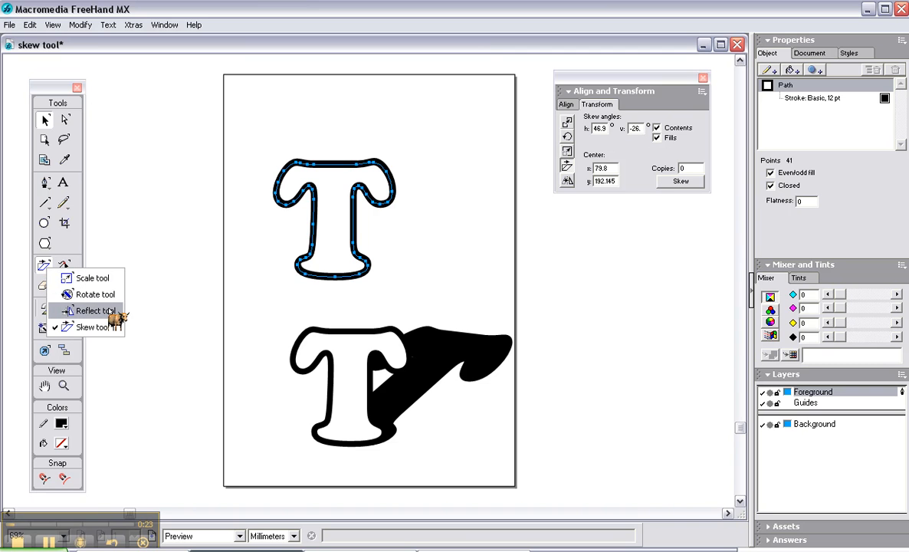
pyautogui.click(95, 310)
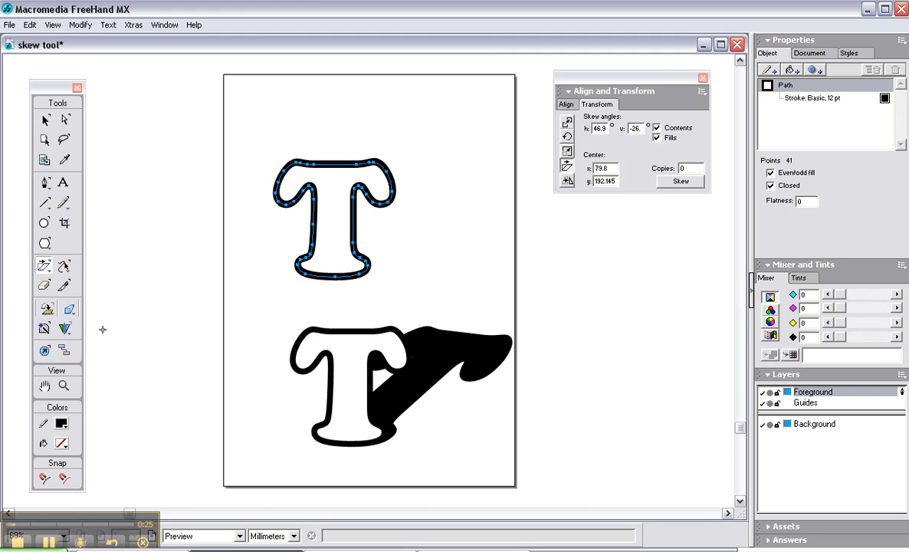
pyautogui.moveTo(43, 267)
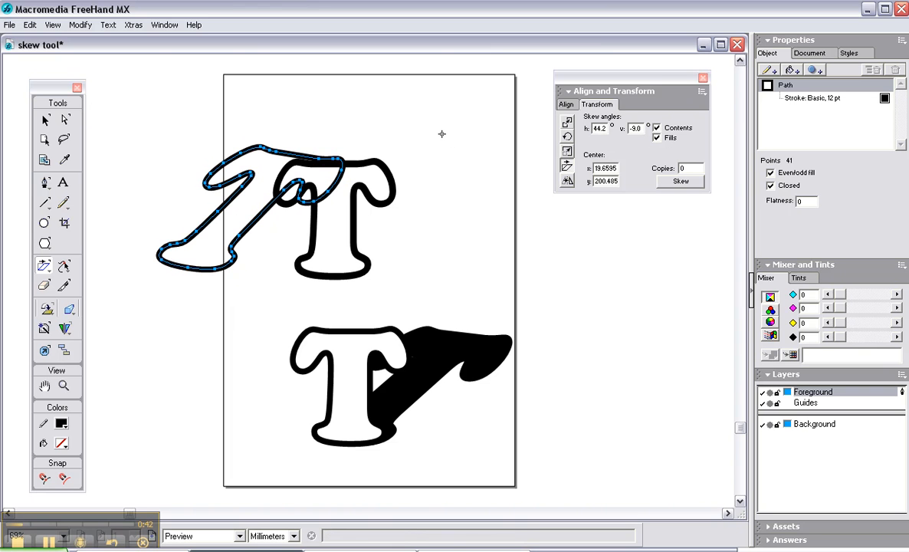
pyautogui.moveTo(45, 120)
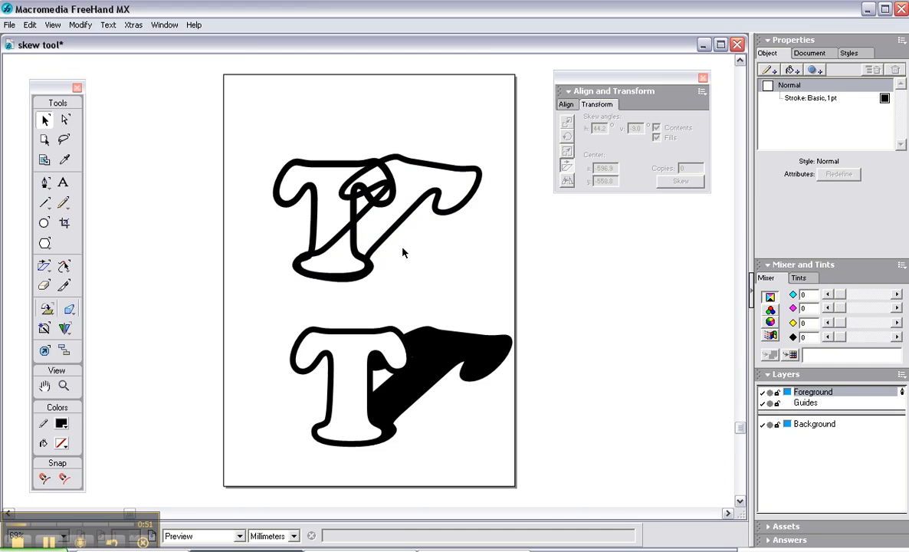
pyautogui.moveTo(345, 168)
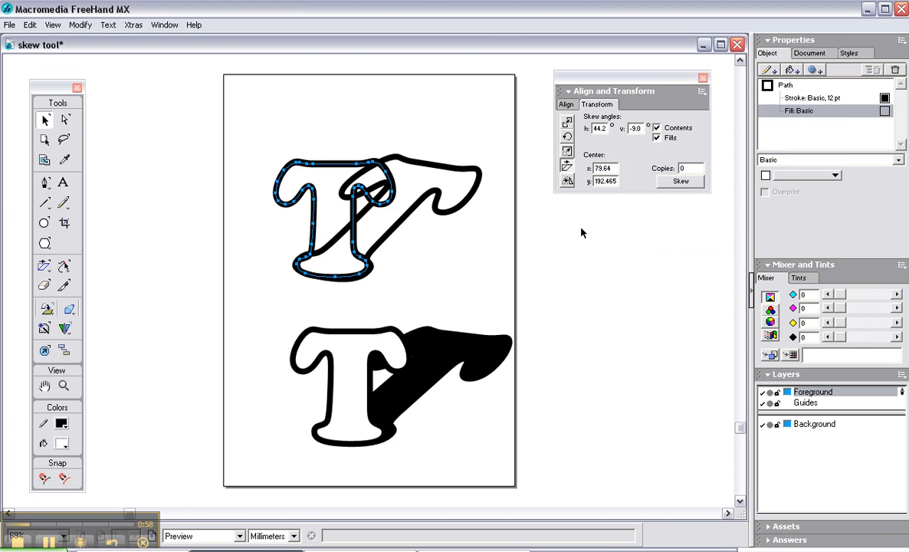
pyautogui.moveTo(429, 169)
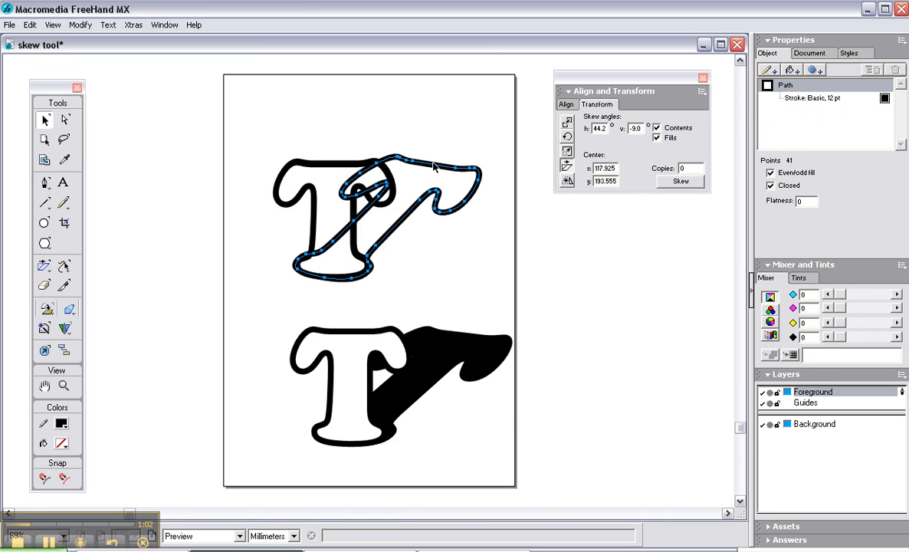
# - Send the slanted T copy behind the upright T via Arrange > Send To Back
pyautogui.rightClick(433, 169)
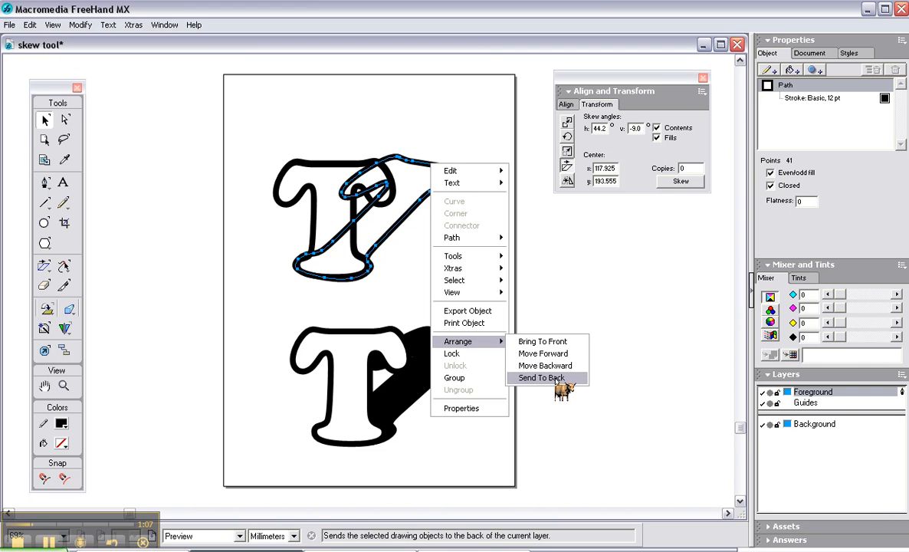
pyautogui.click(541, 377)
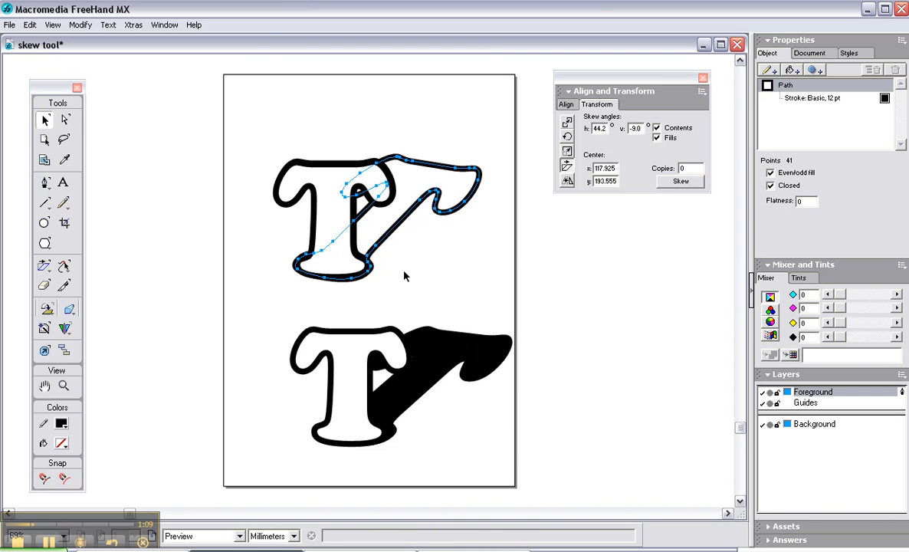